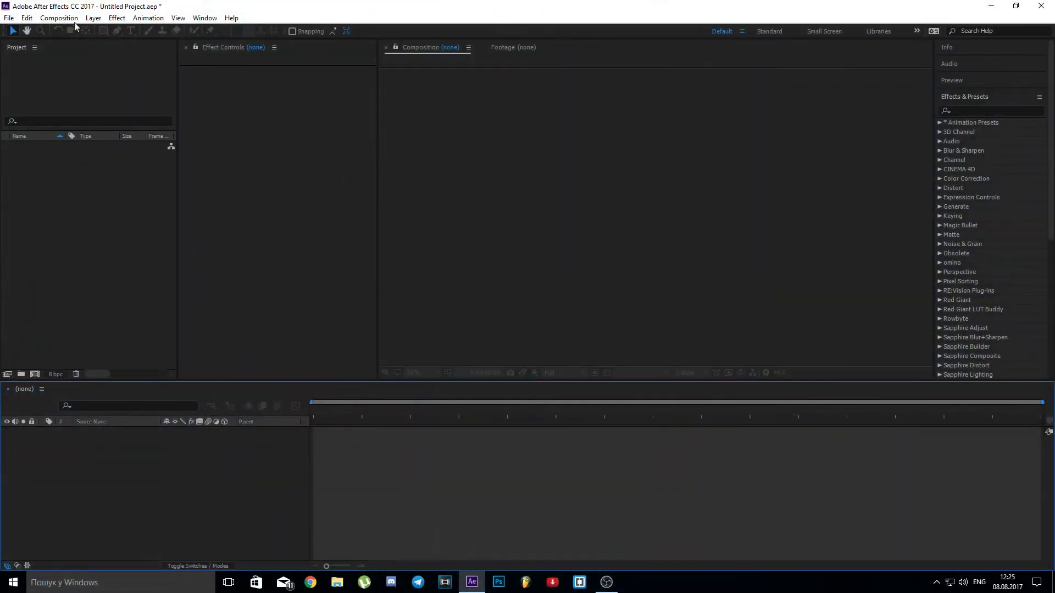
Create a new 1280x720 composition to hold the two clip comps
left_click(83, 31)
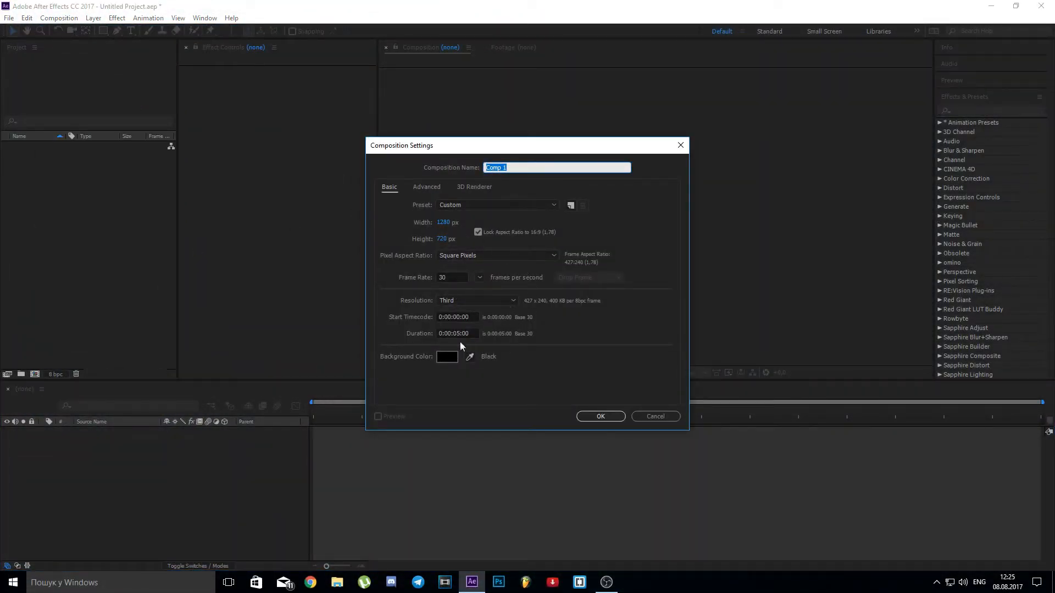
left_click(599, 415)
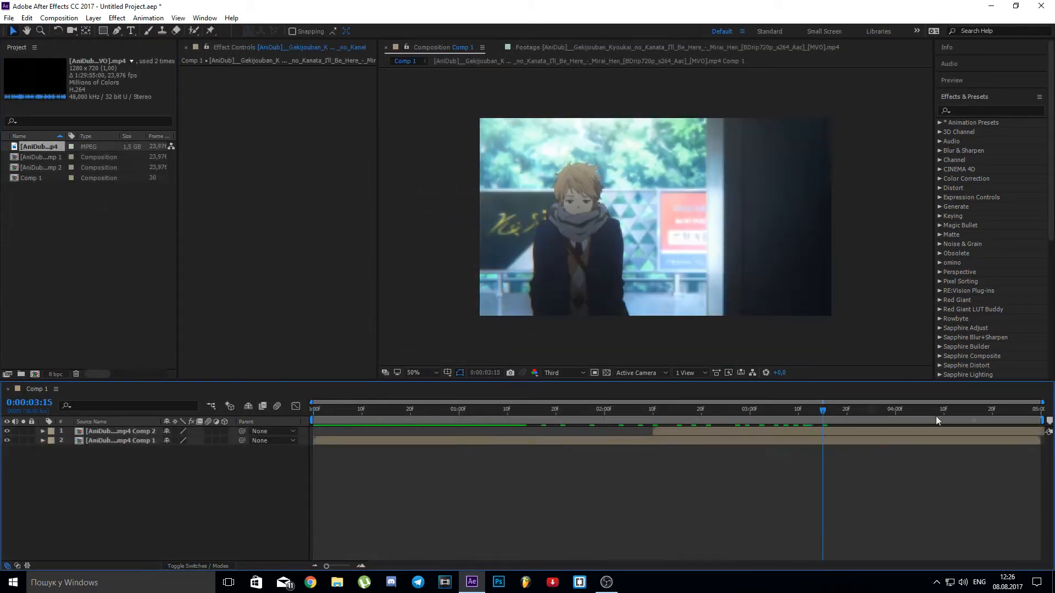
Add a 50mm Two-Node Camera layer at the start of the composition
left_click(313, 409)
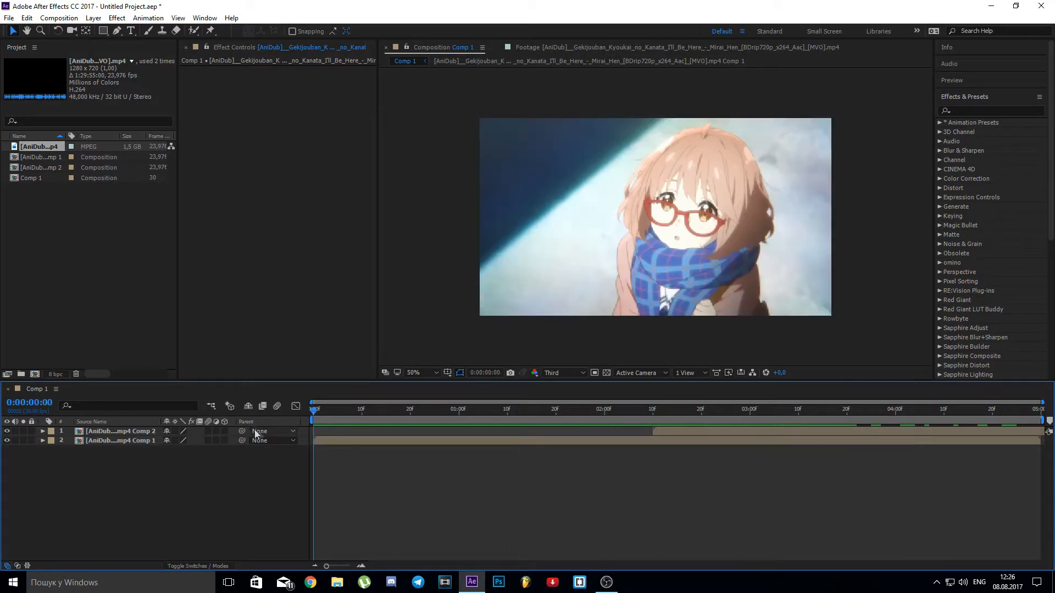
left_click(93, 17)
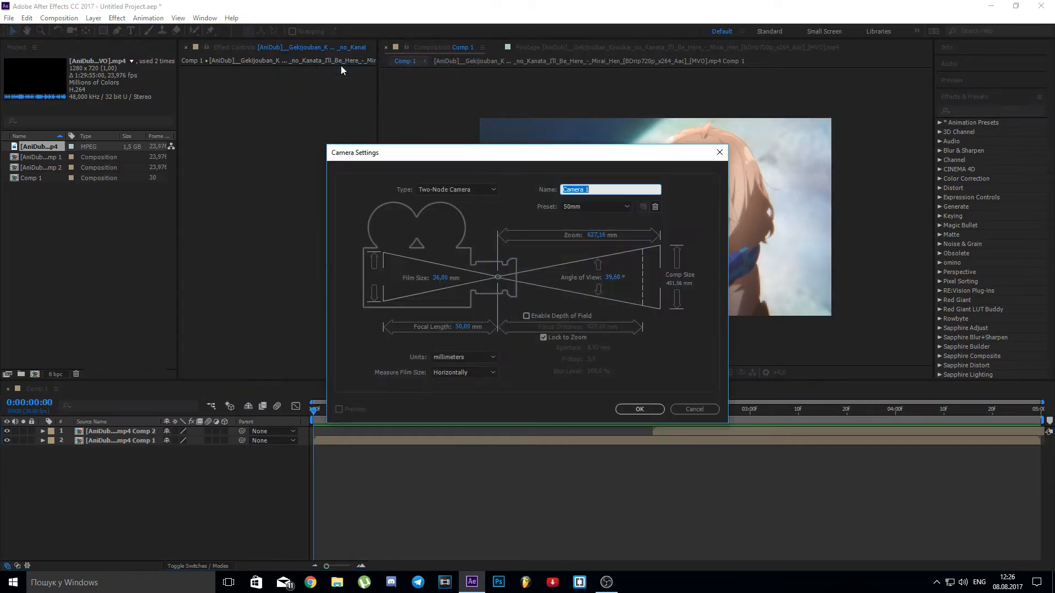
mouse_move(509, 373)
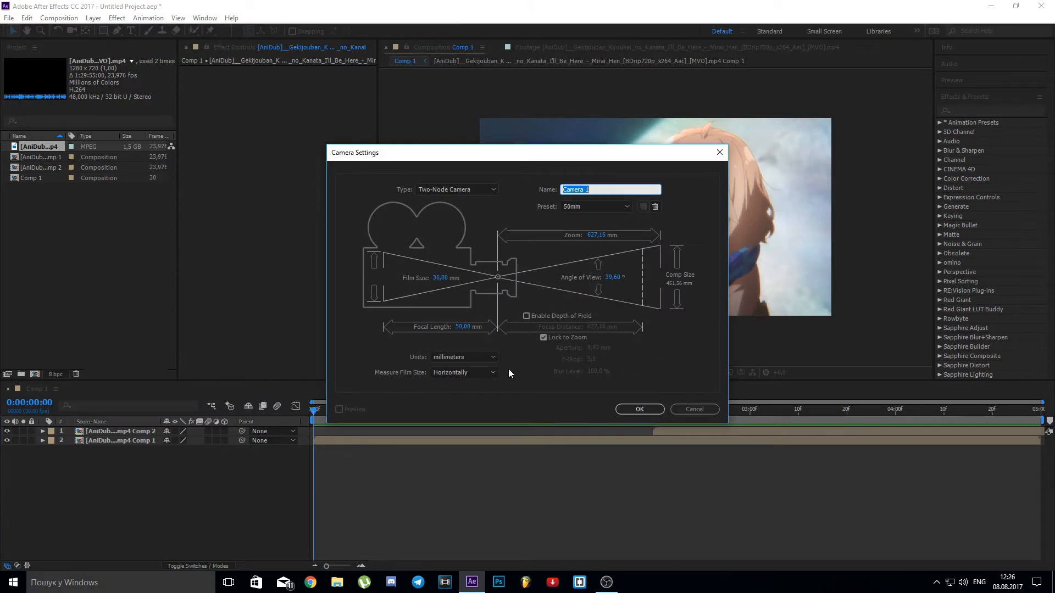
left_click(639, 409)
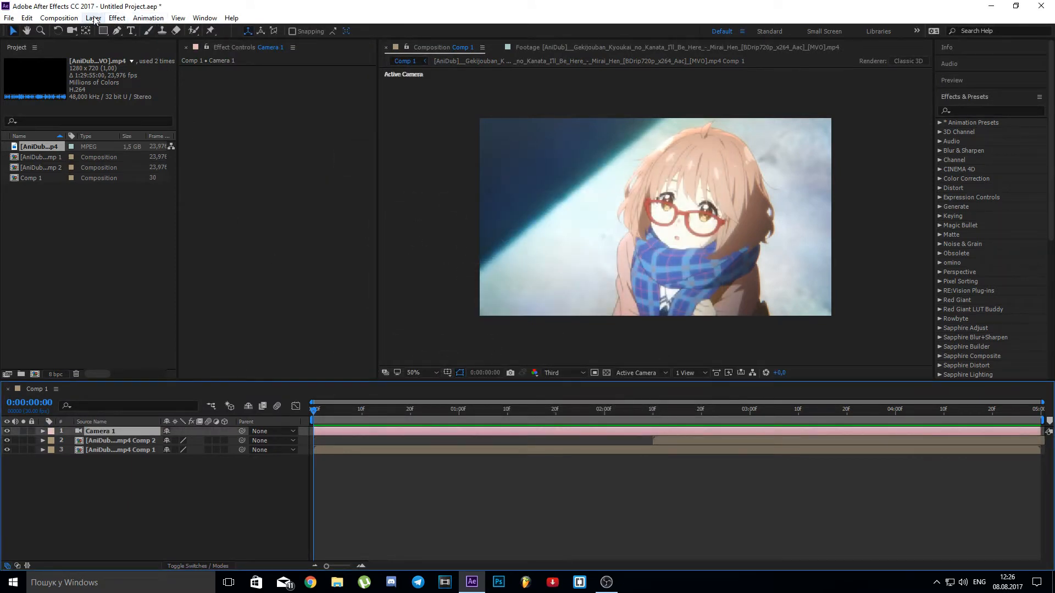
Create a Null 1 layer for the camera to be parented to
left_click(92, 18)
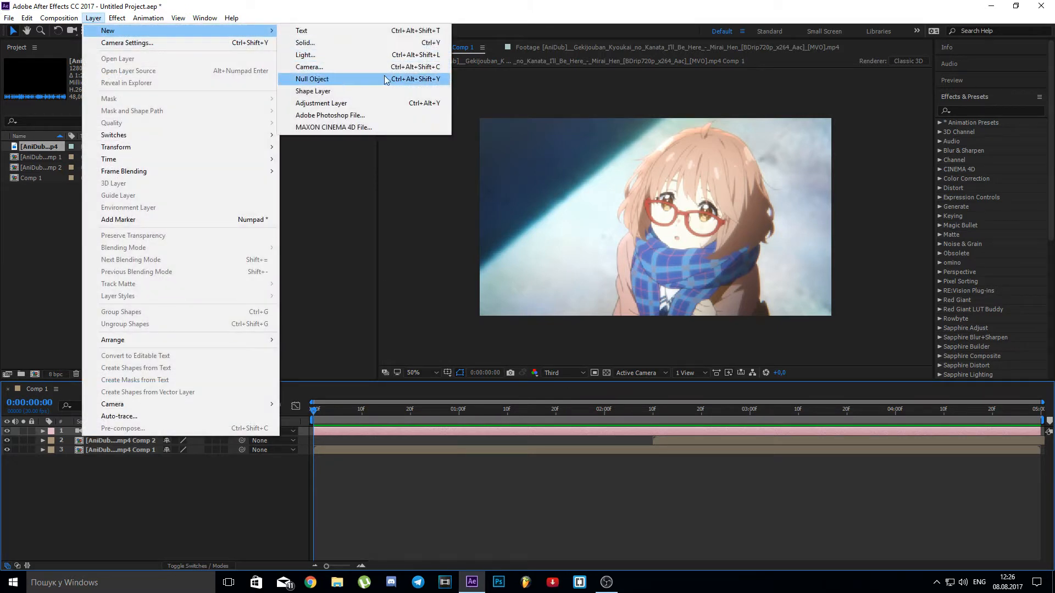
left_click(311, 79)
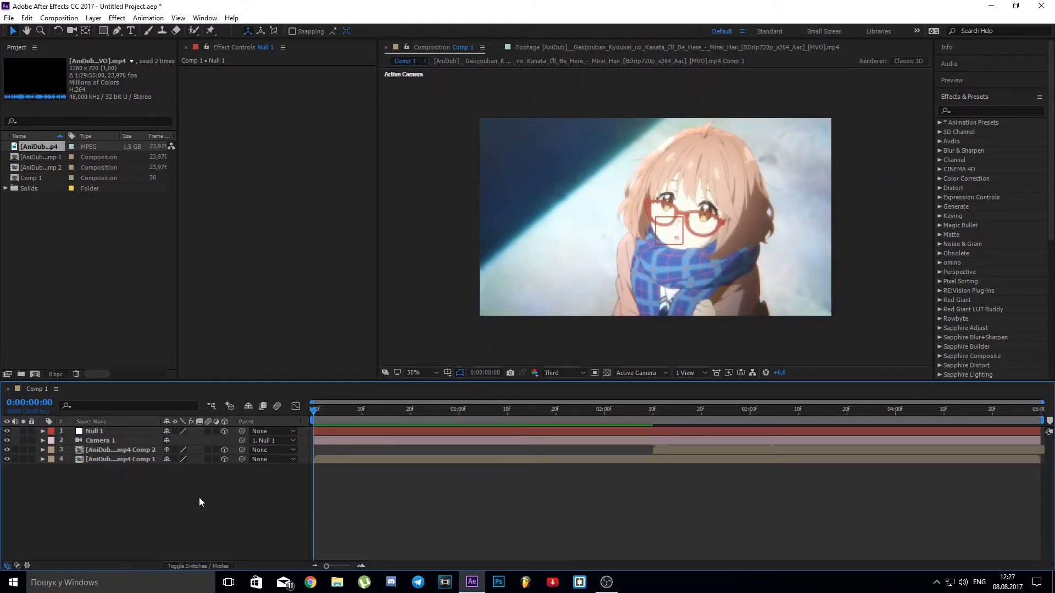
Keyframe Null 1's Scale around frame 10, rising to about 121%
left_click(362, 409)
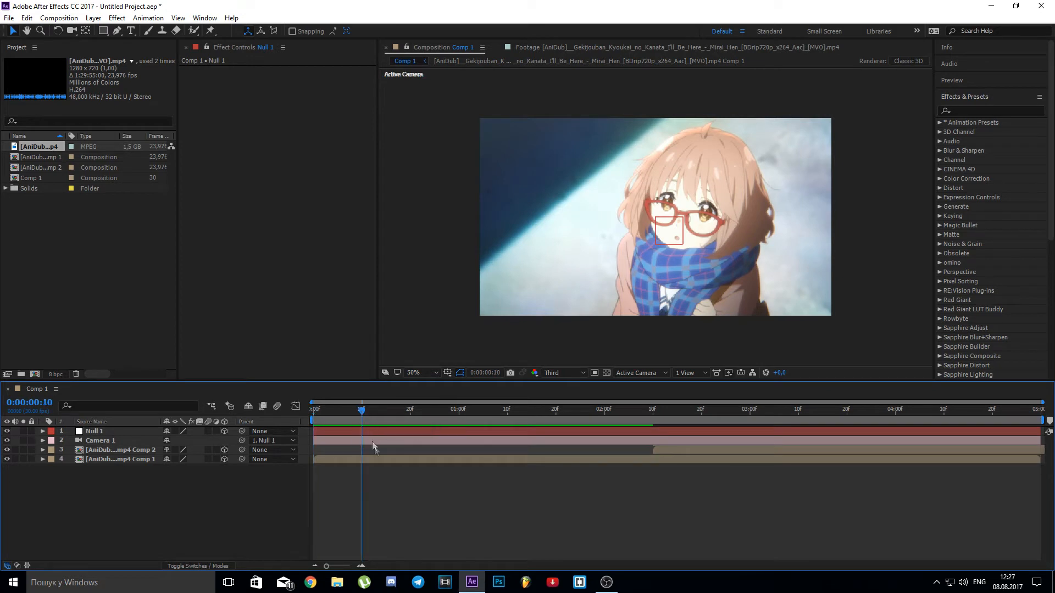
left_click(386, 409)
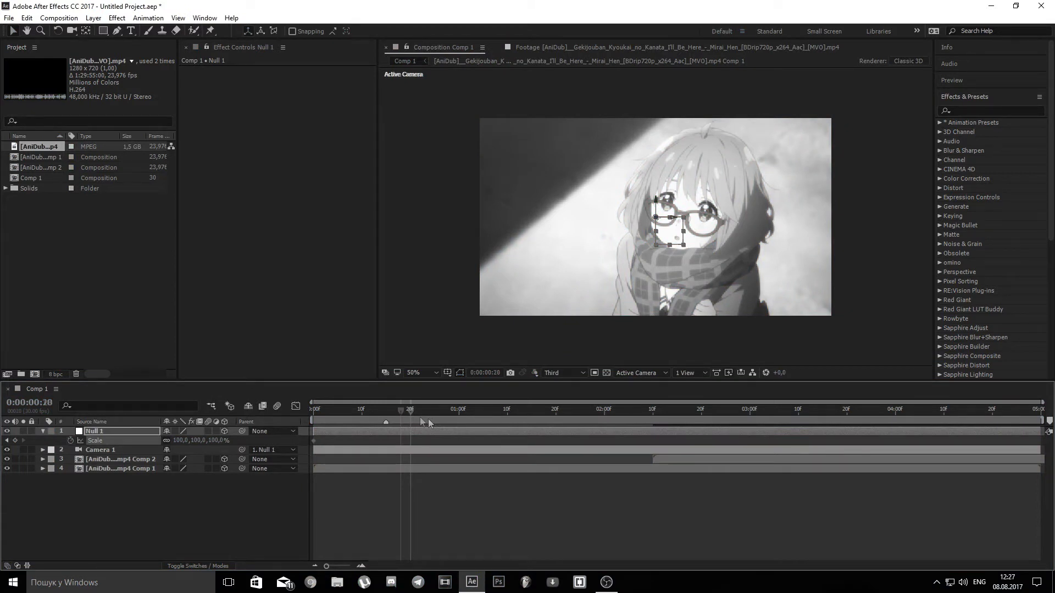
left_click(459, 409)
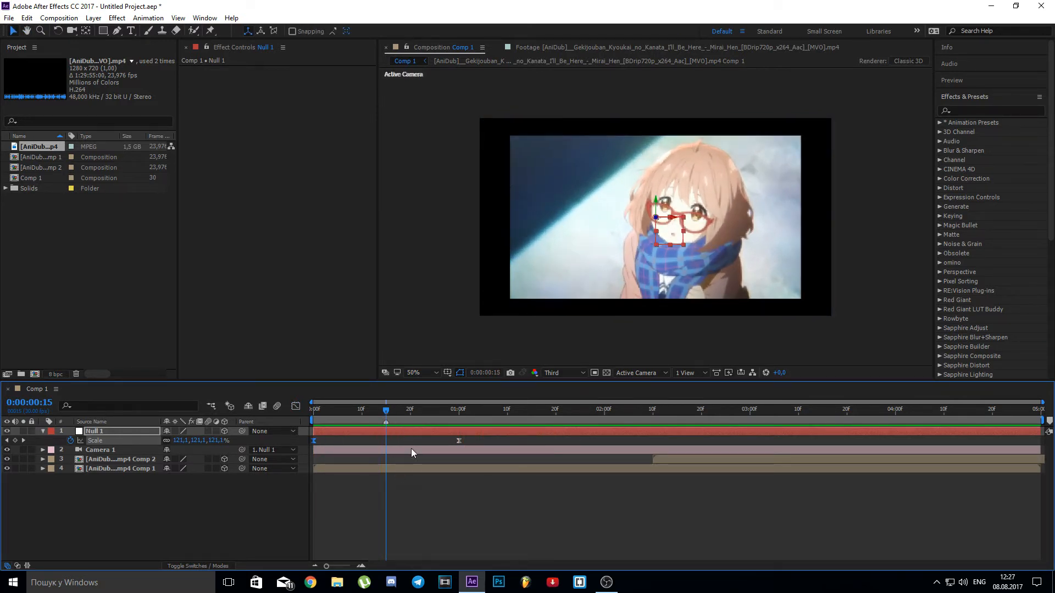
mouse_move(565, 415)
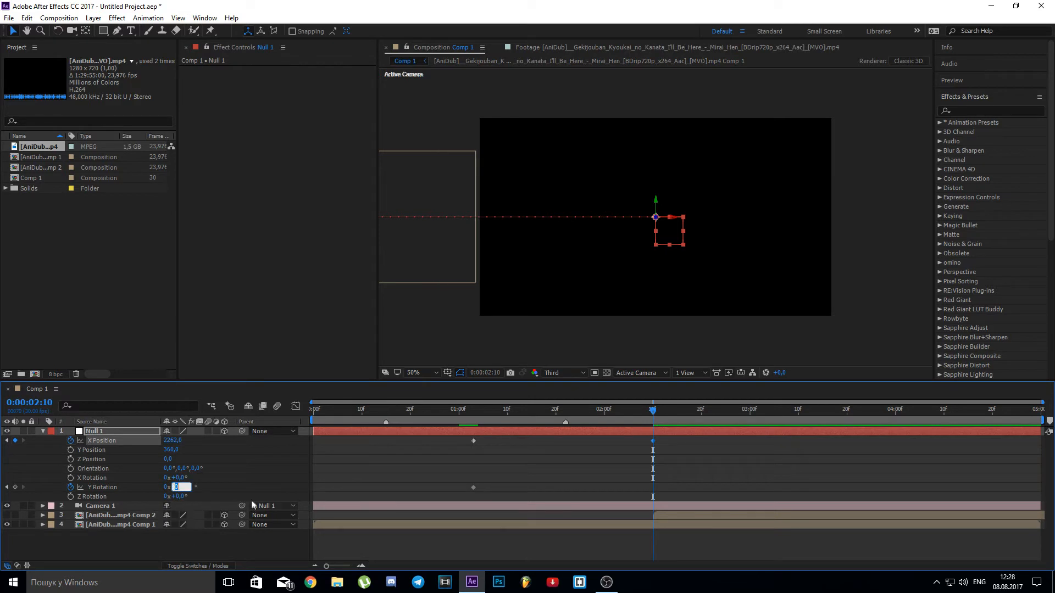
Set Null 1's Y Rotation keyframe to 40° at the transition
type("40")
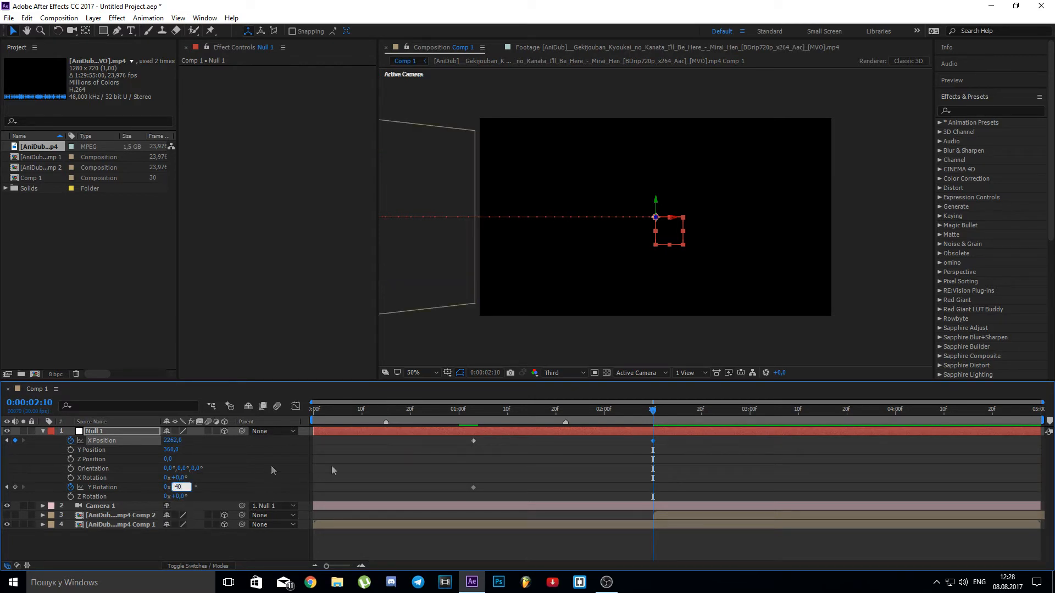
left_click(554, 409)
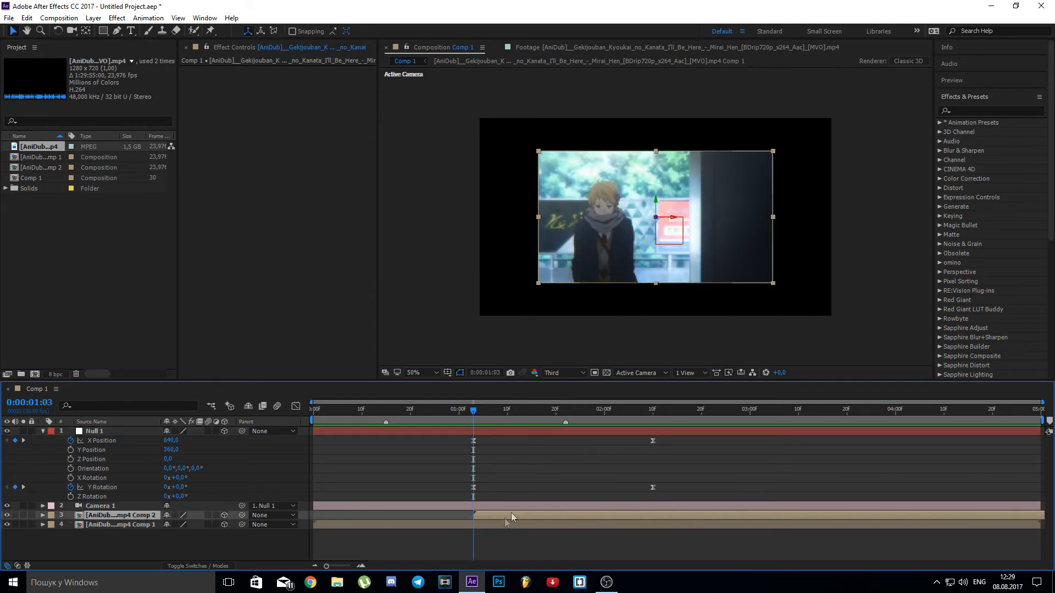
mouse_move(596, 416)
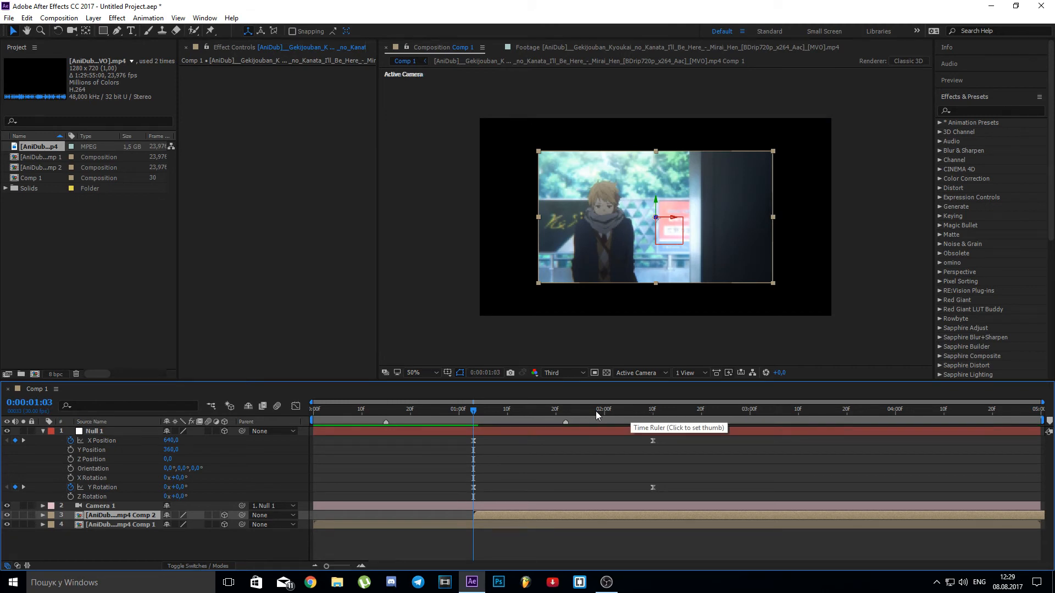
At 2:10 reveal Comp 2's Position and separate it into X and Y dimensions
left_click(652, 409)
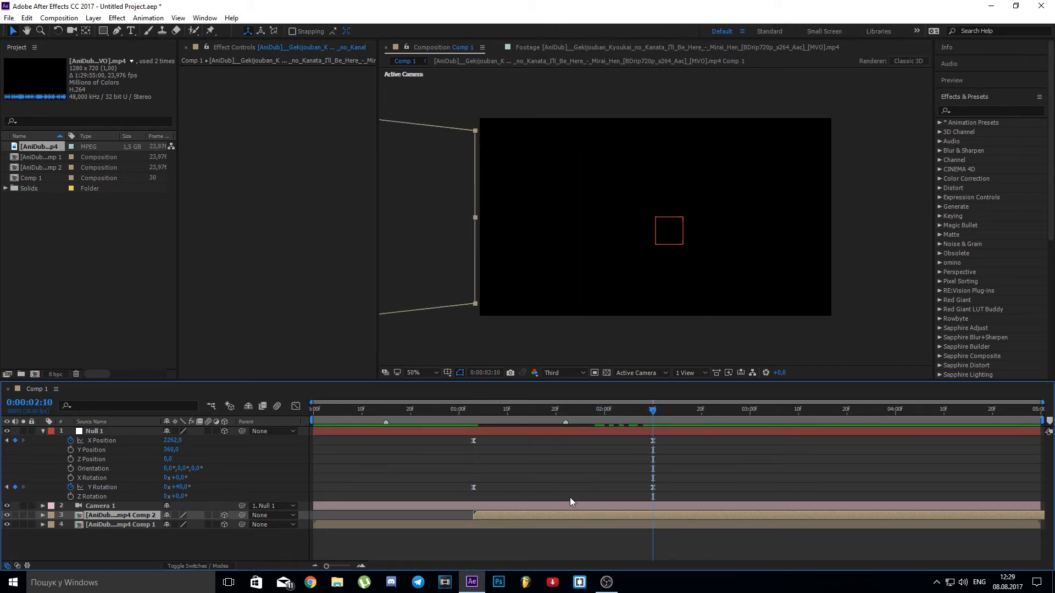
mouse_move(107, 447)
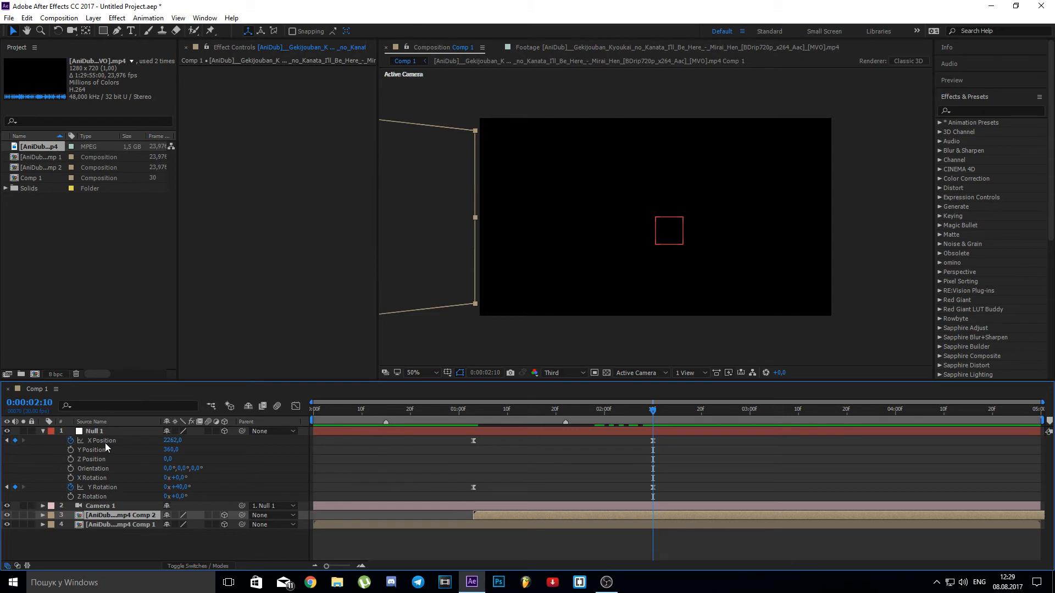
left_click(42, 514)
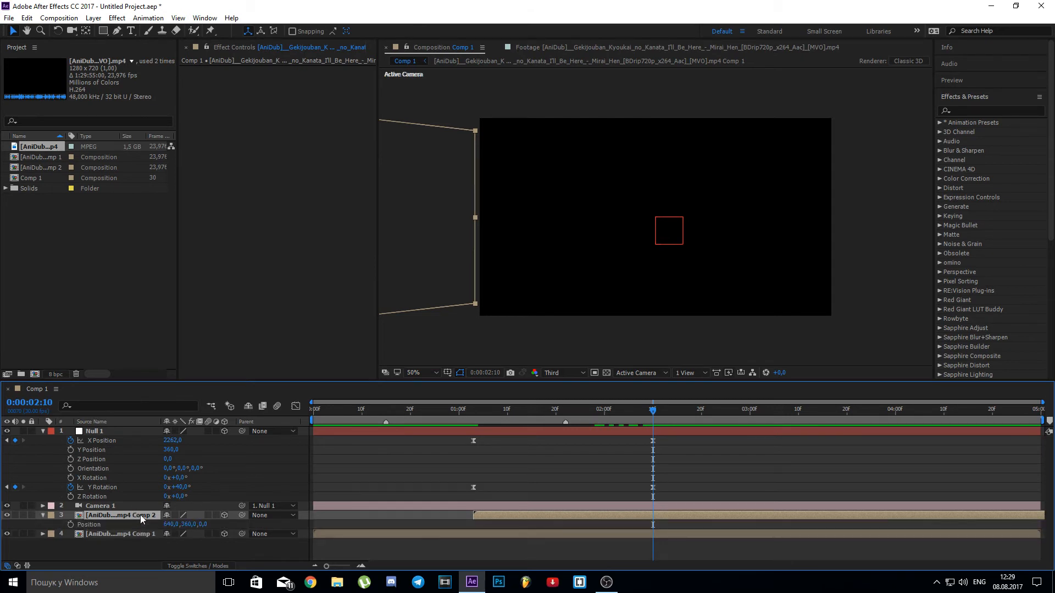
mouse_move(124, 491)
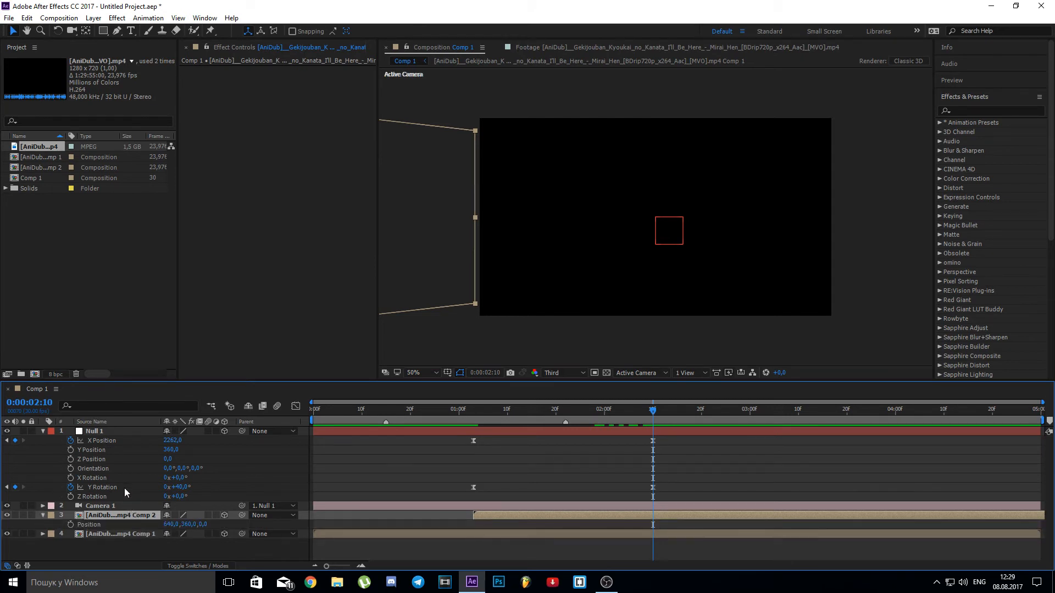
scroll("down", 3)
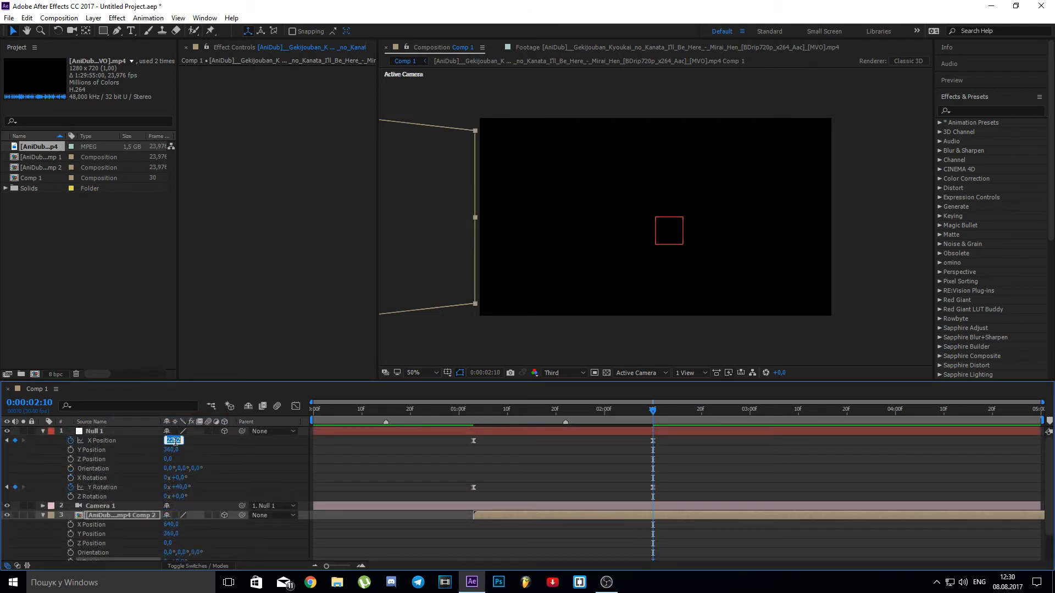
scroll("down", 3)
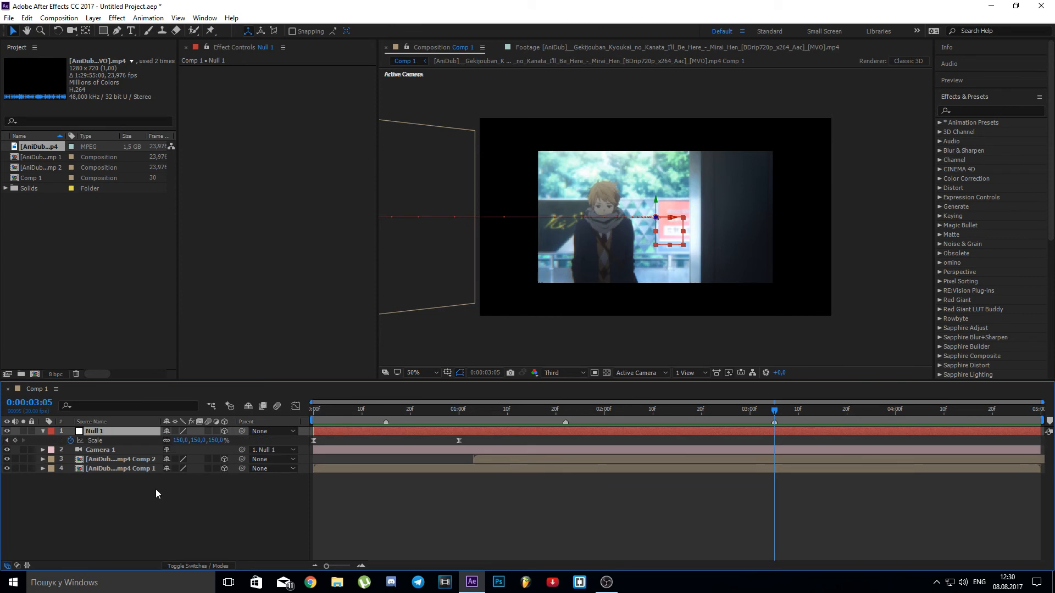
Add later Null 1 Scale keyframes reaching 150% then returning to 100%
right_click(94, 440)
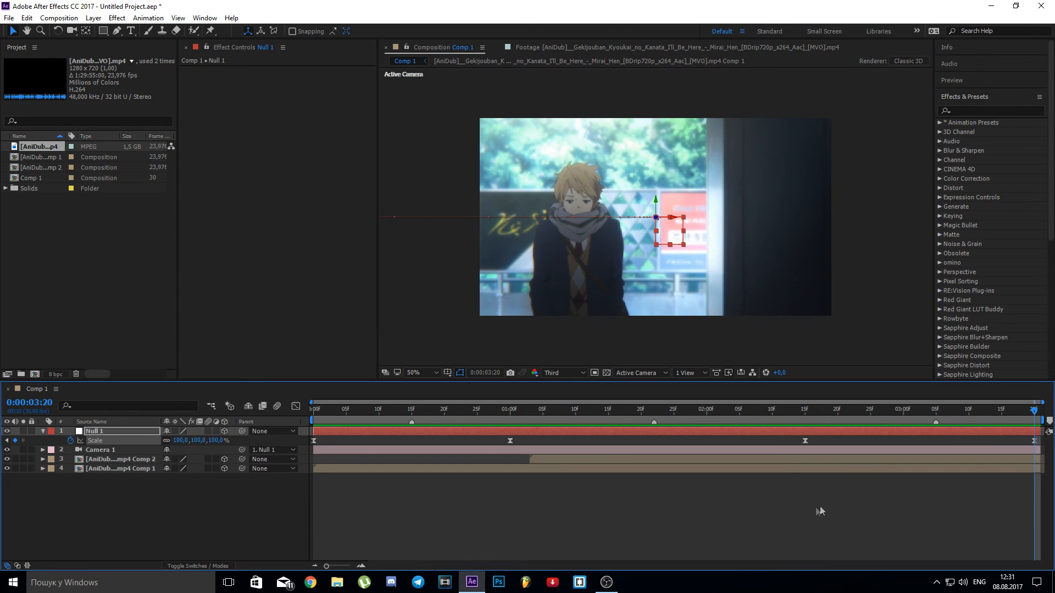
left_click(548, 409)
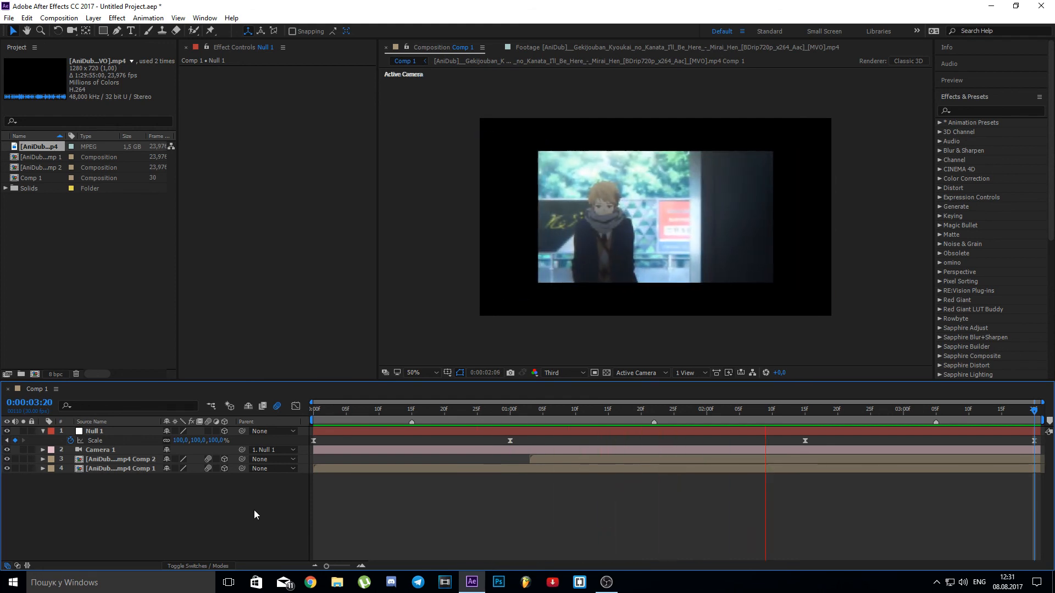
left_click(438, 409)
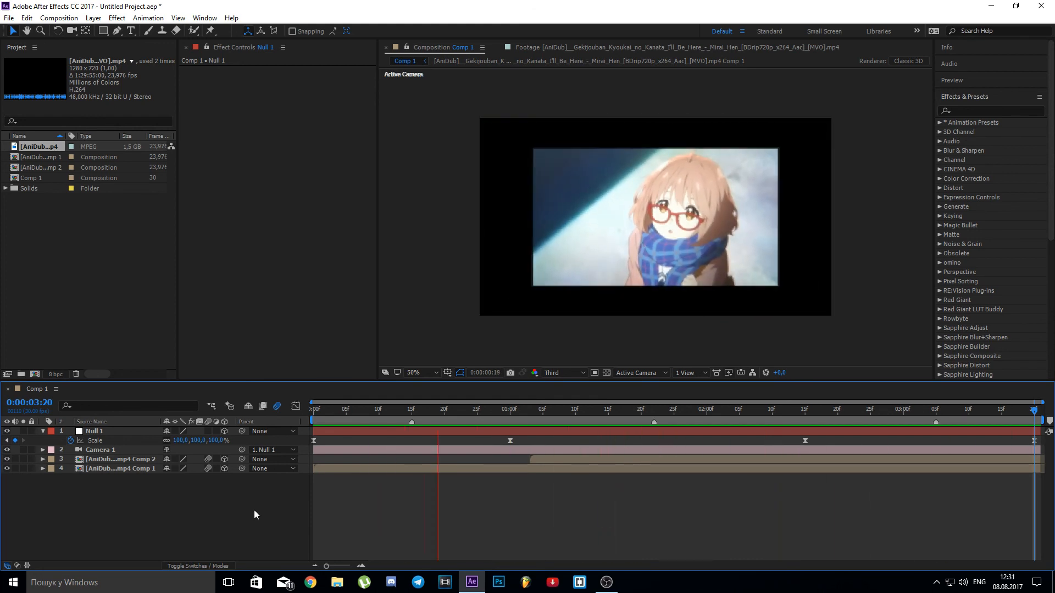
left_click(831, 408)
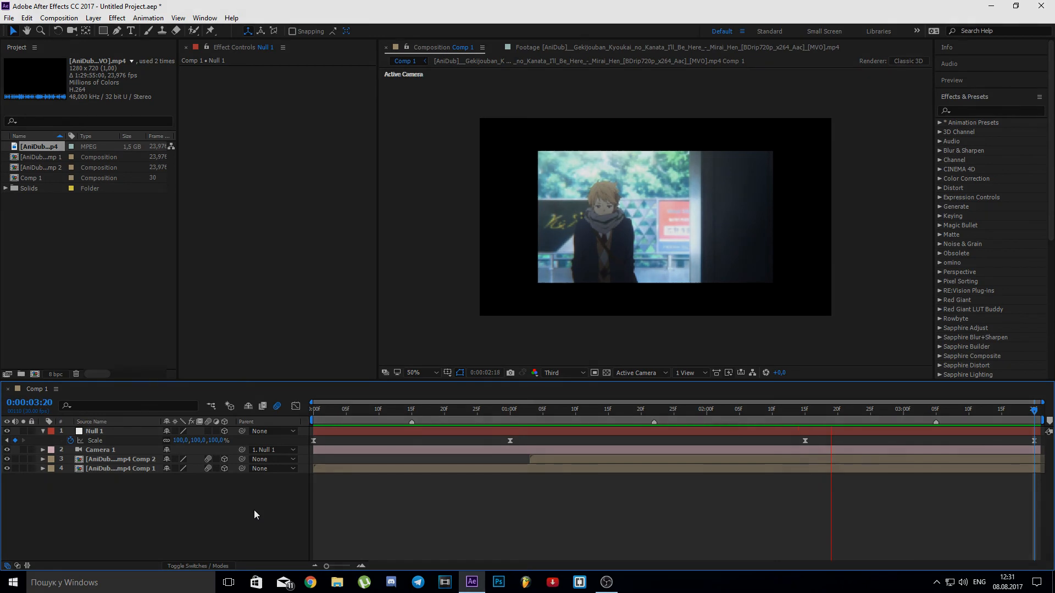